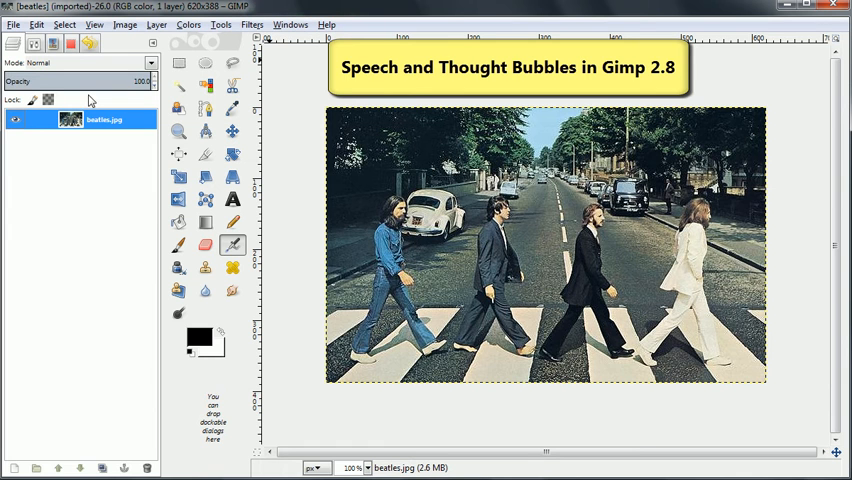
mouse_move(108, 153)
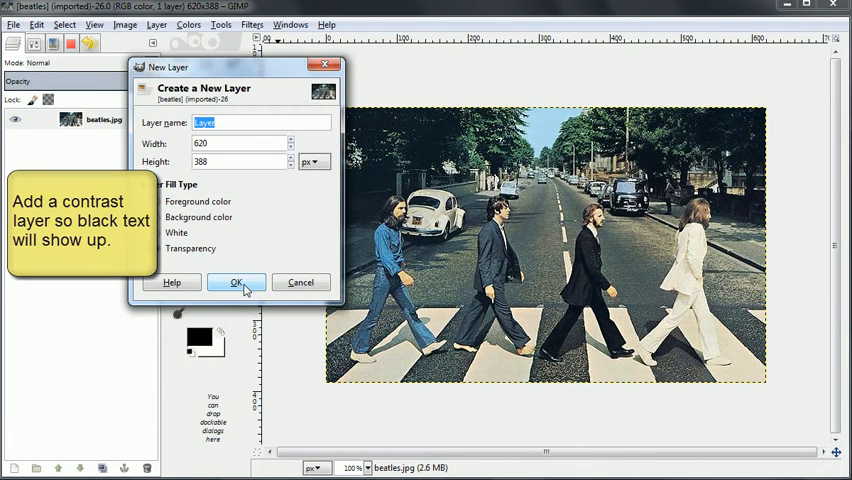
Create the contrast layer and bucket-fill it with background white at 50% opacity.
click(236, 282)
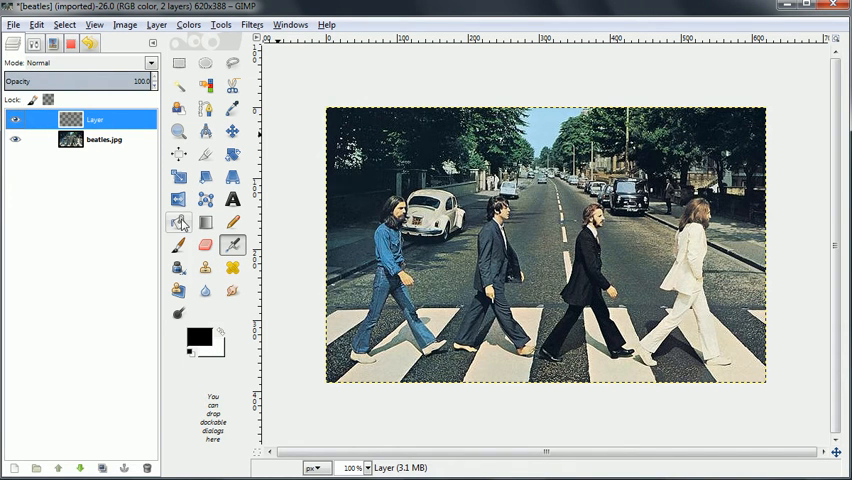
click(178, 222)
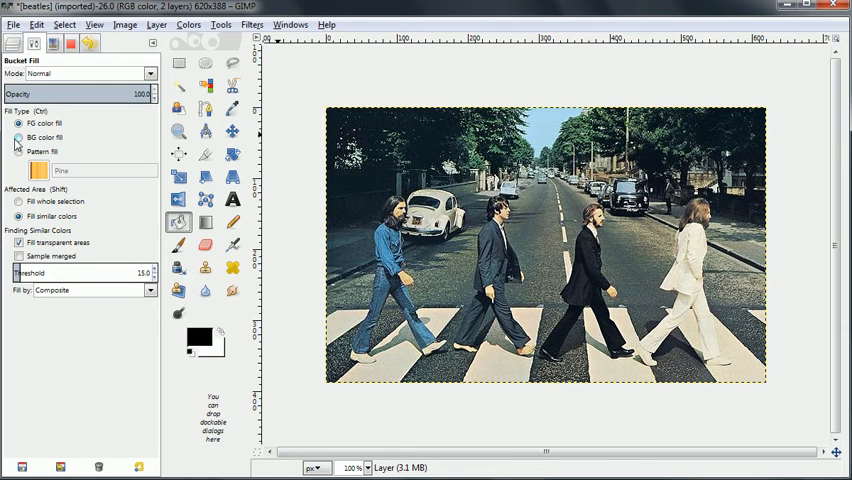
click(18, 137)
text(50)
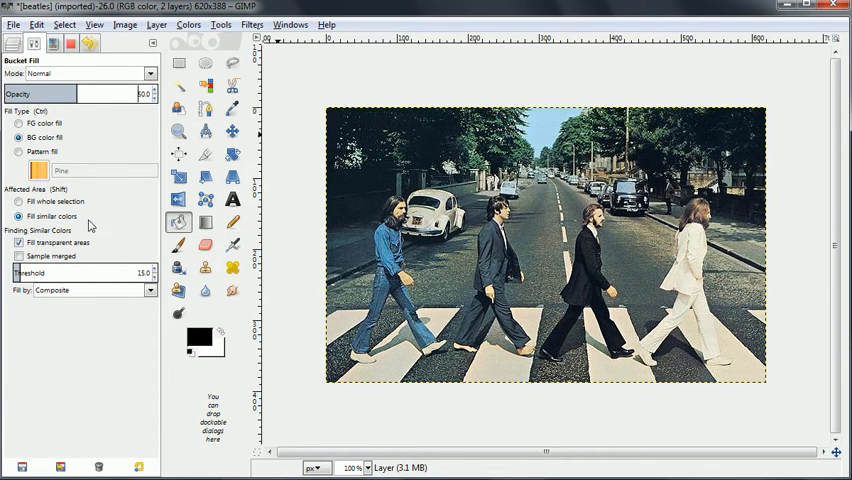
mouse_move(455, 180)
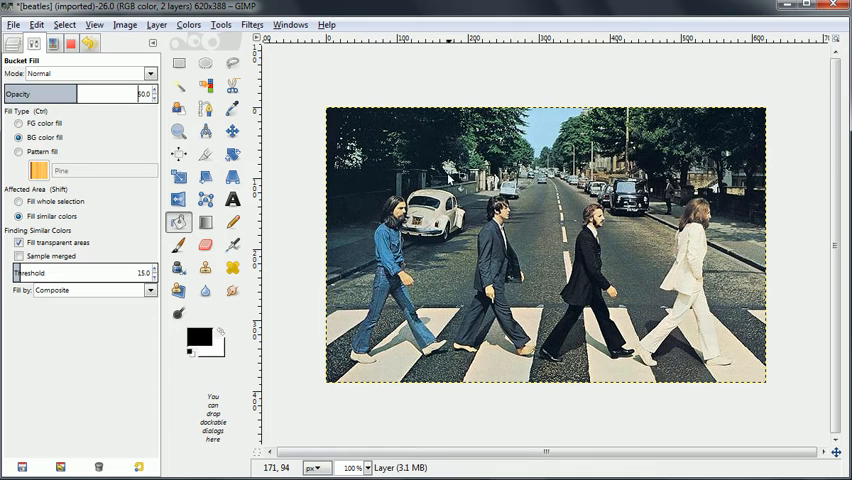
click(15, 43)
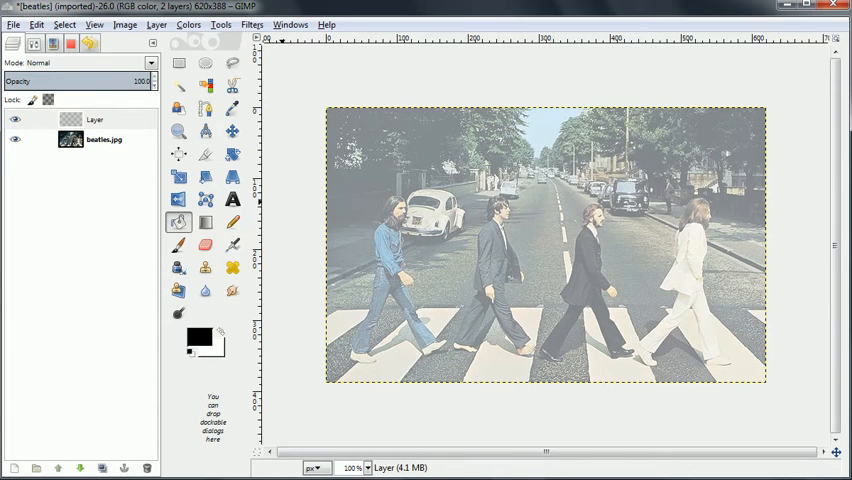
mouse_move(232, 199)
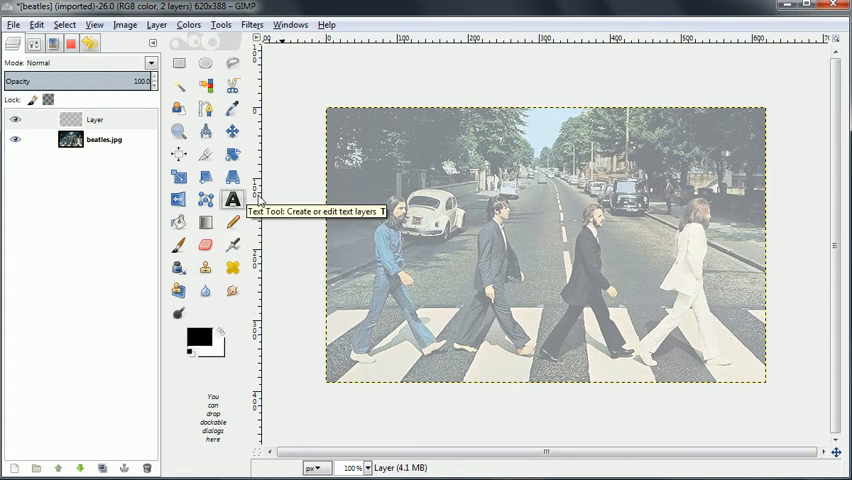
Add the bold black caption 'Hey, guys, wait up!' above the car.
click(231, 200)
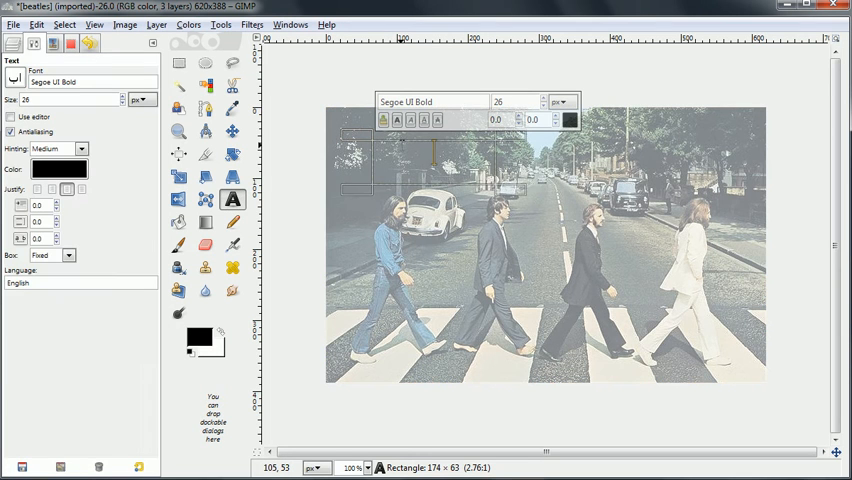
text(Hey, guys)
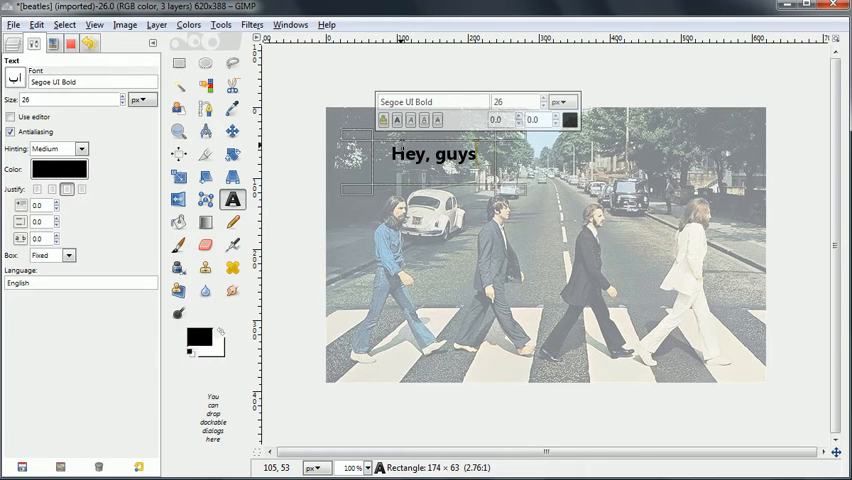
text(, wait u)
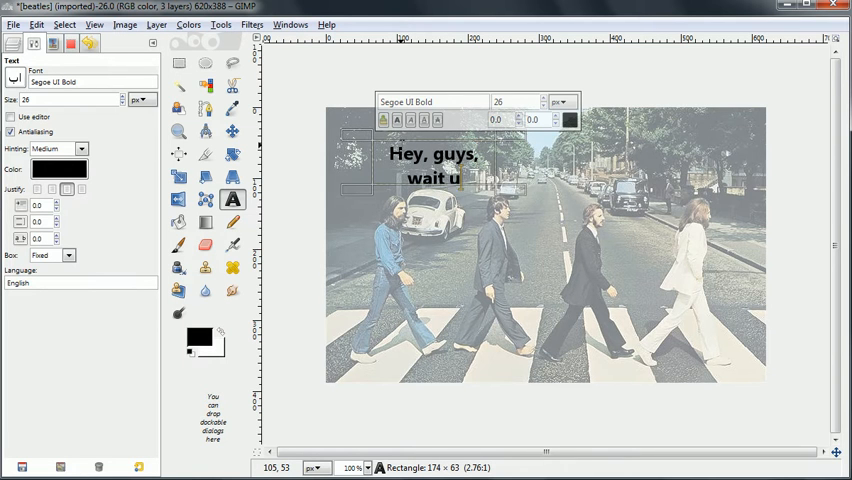
text(p!)
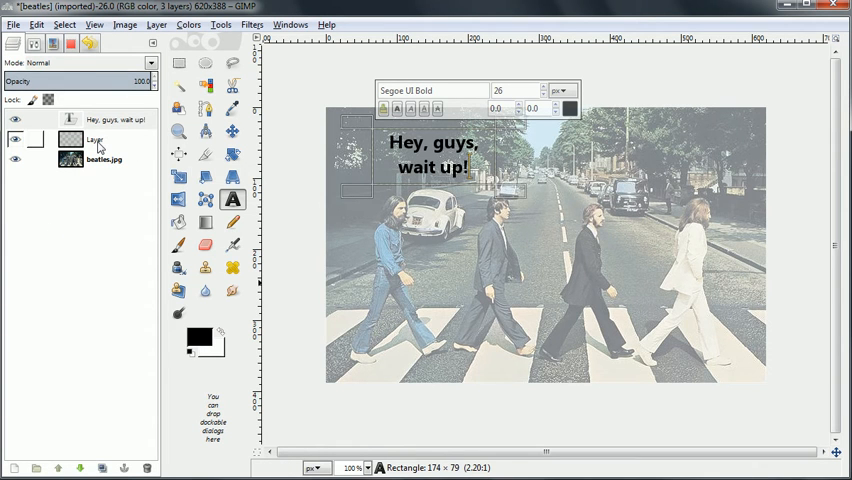
Add a transparent Layer #1 above the contrast layer, beneath the caption.
right_click(93, 139)
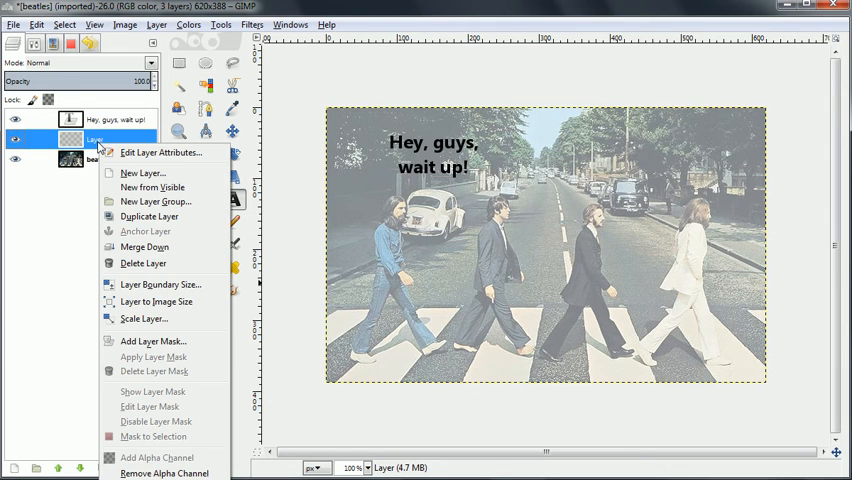
mouse_move(142, 173)
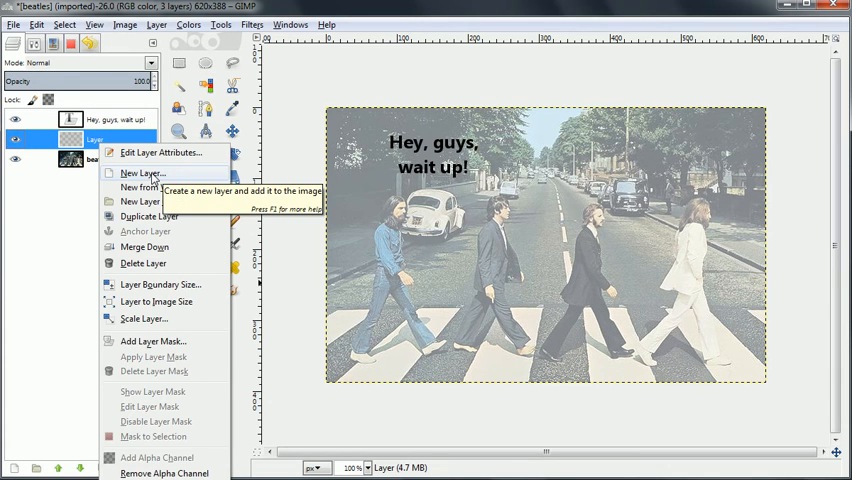
click(141, 173)
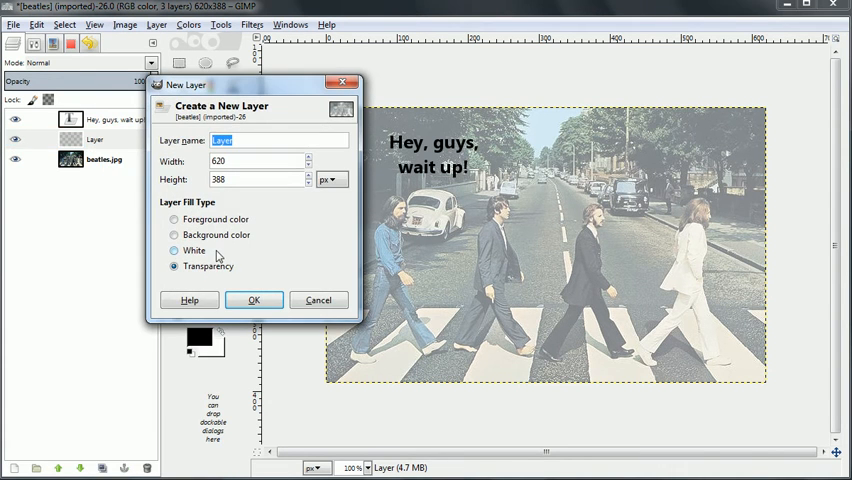
mouse_move(254, 300)
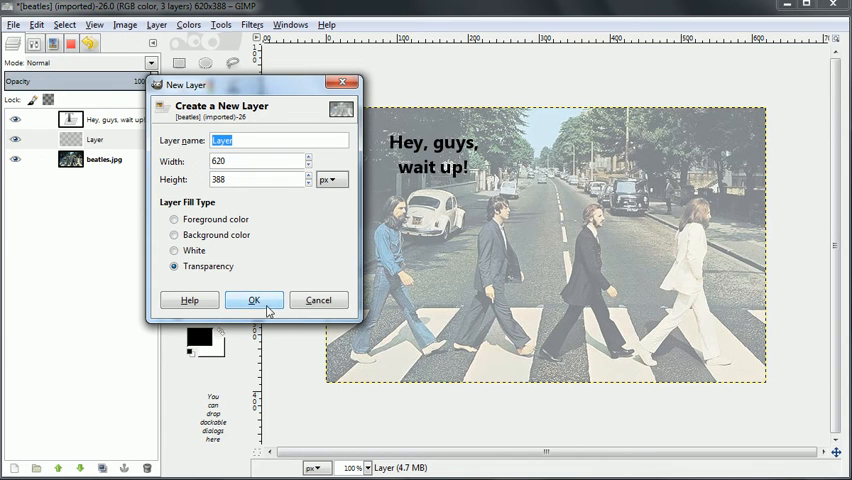
click(254, 300)
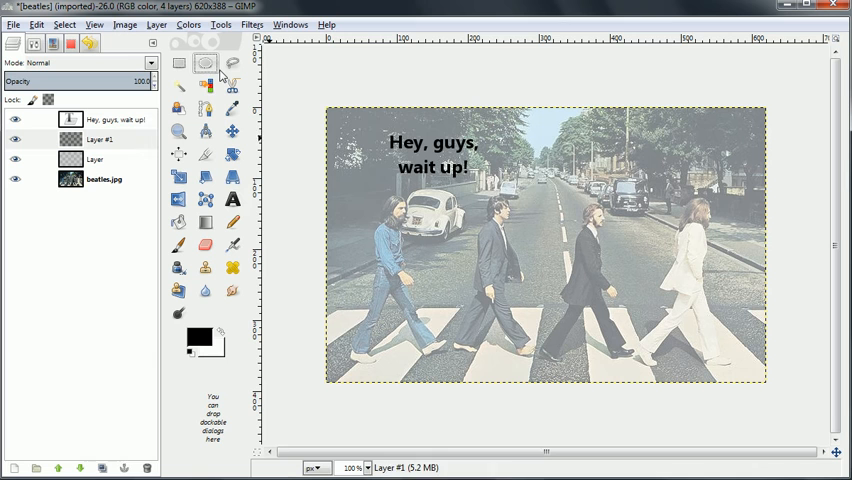
Draw an oval selection around the 'Hey, guys, wait up!' caption.
drag(373, 125, 505, 195)
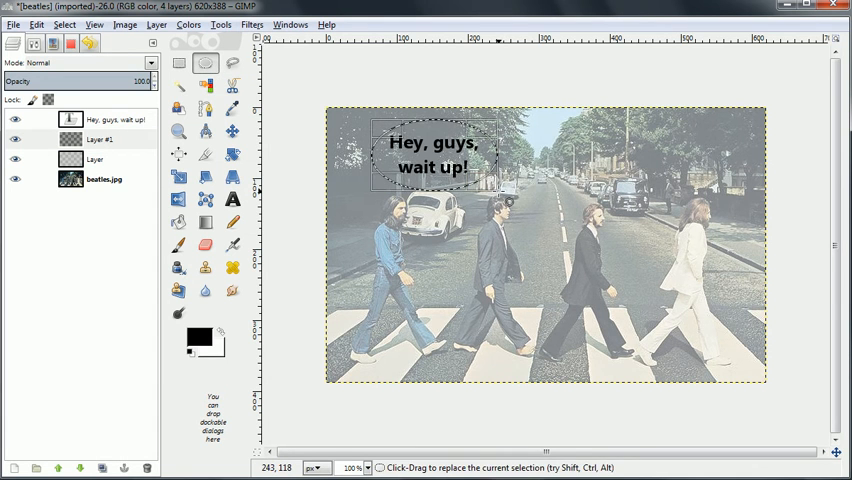
mouse_move(415, 340)
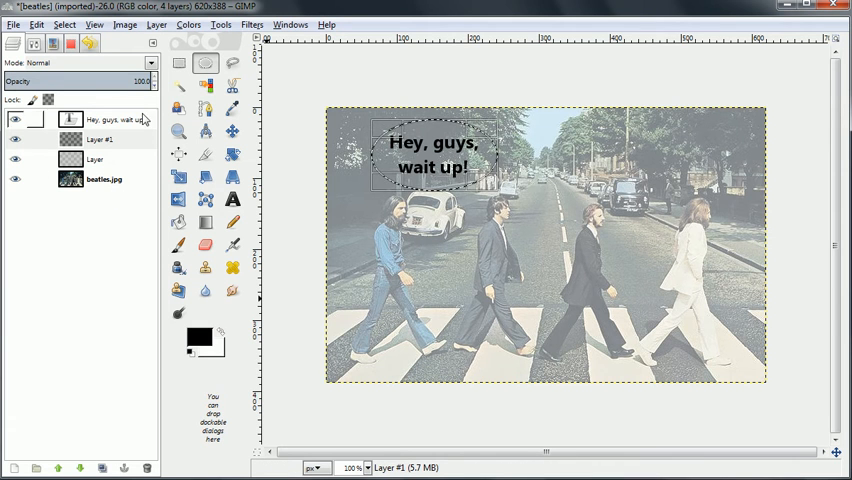
click(15, 118)
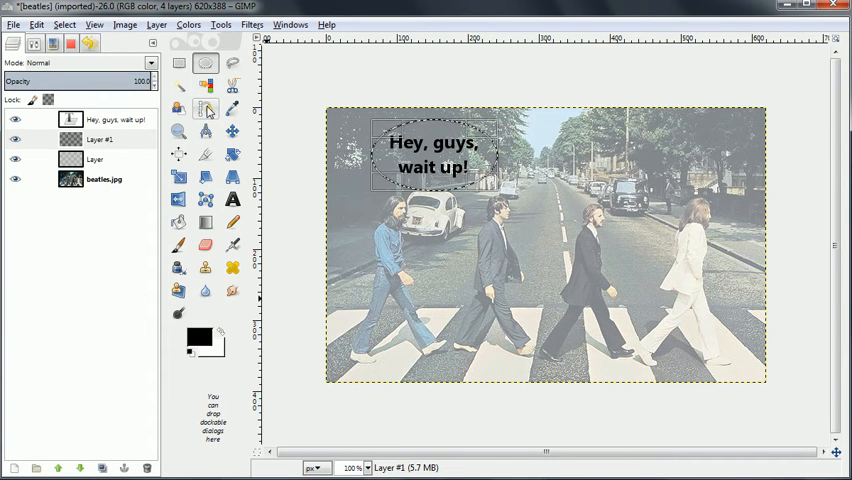
click(205, 108)
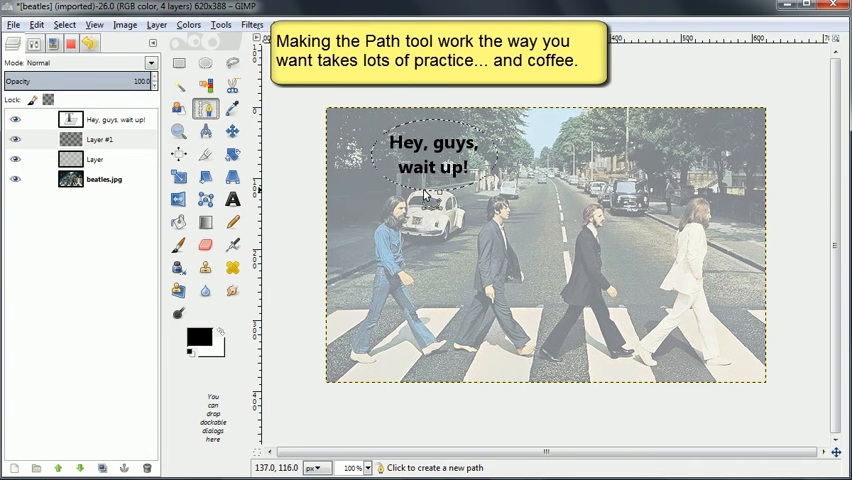
Draw a pointed tail path below the oval and add it to the selection.
click(428, 200)
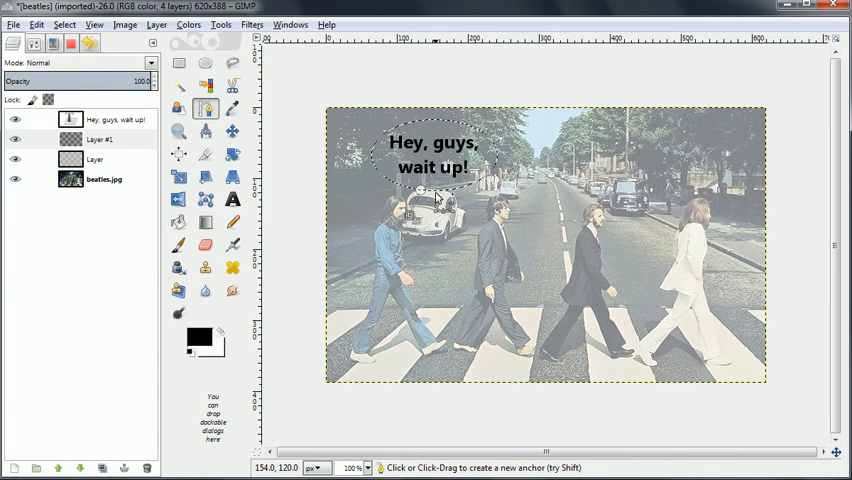
click(434, 195)
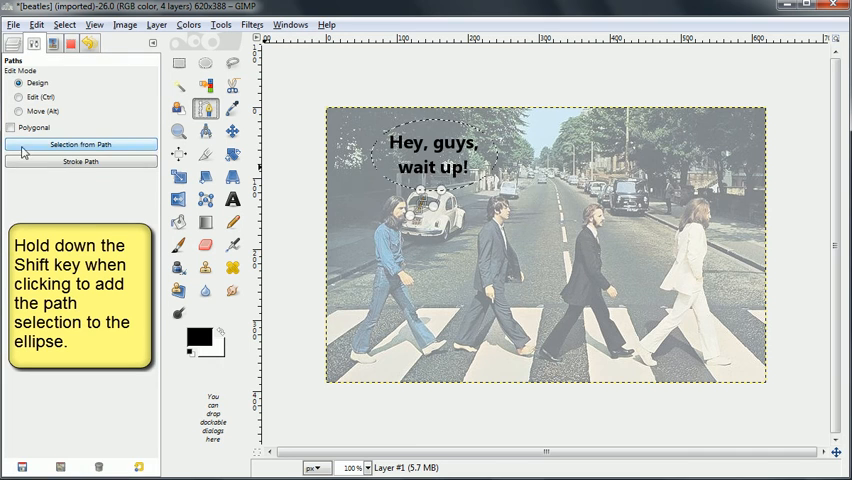
click(80, 144)
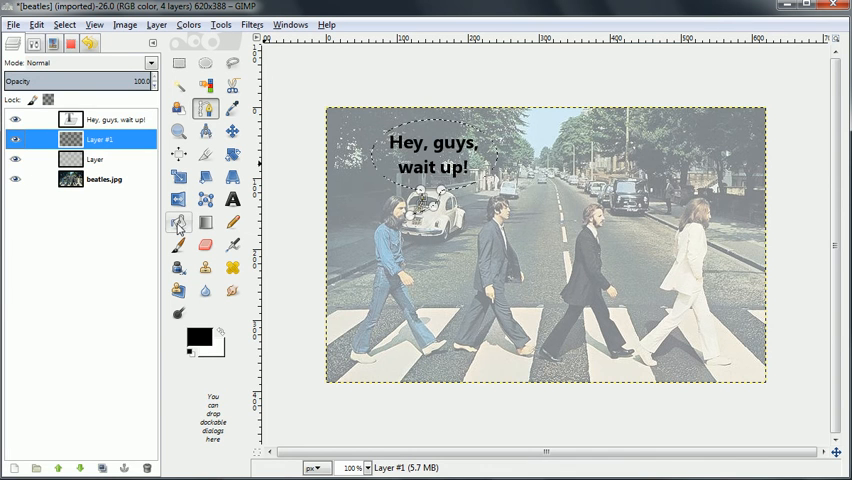
Choose Bucket Fill, filling with the background colour at 50% opacity.
click(178, 222)
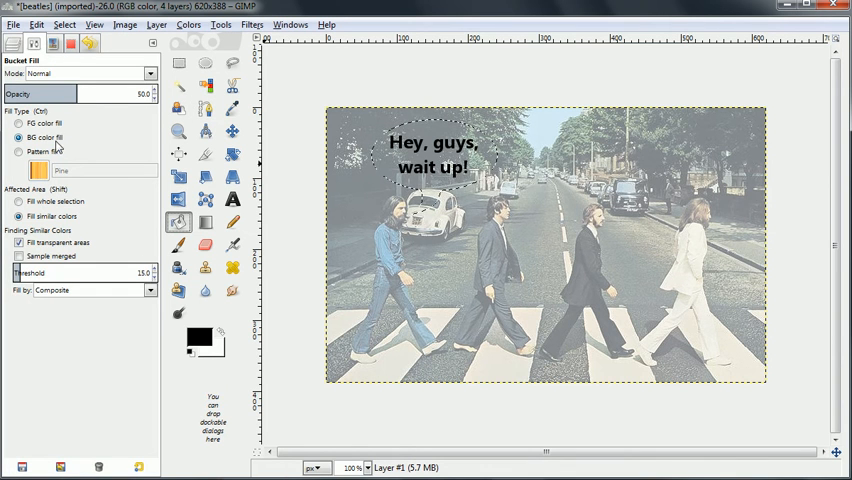
mouse_move(425, 162)
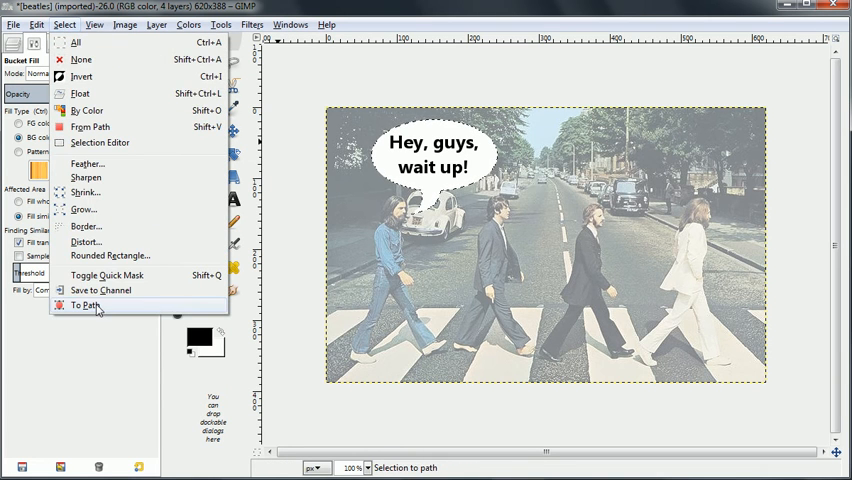
Convert the bubble selection to a path and stroke it with a 6 px black line.
click(86, 305)
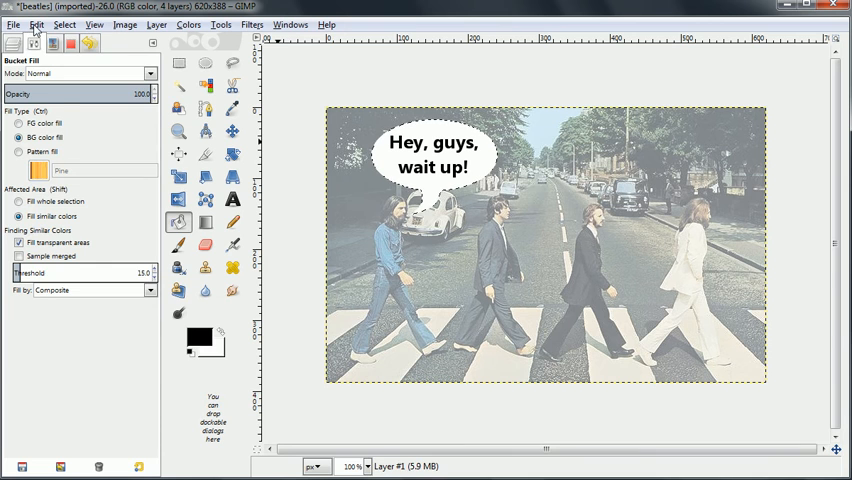
click(37, 24)
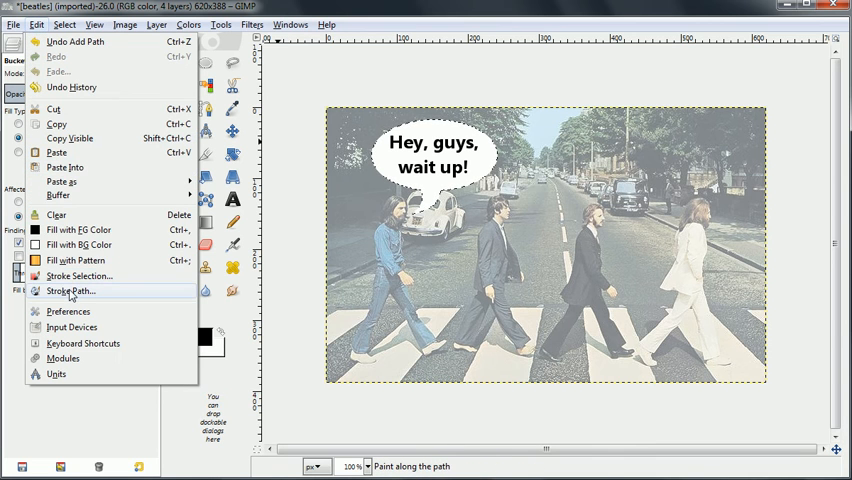
click(70, 291)
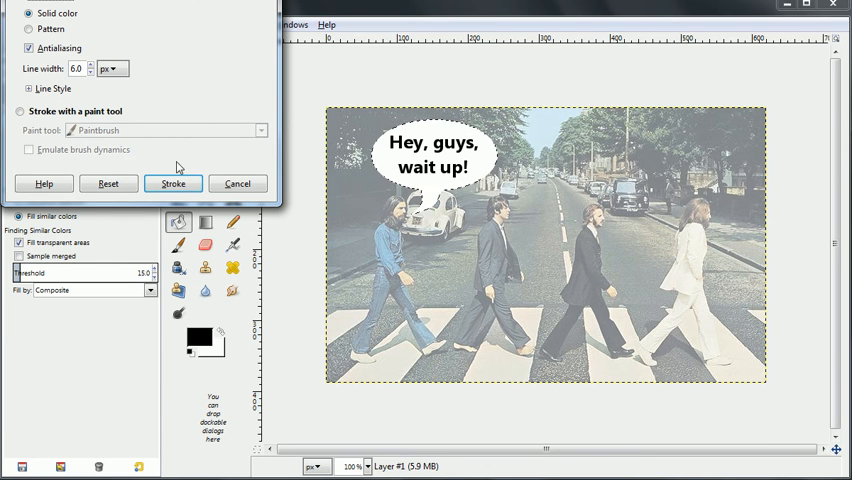
click(172, 183)
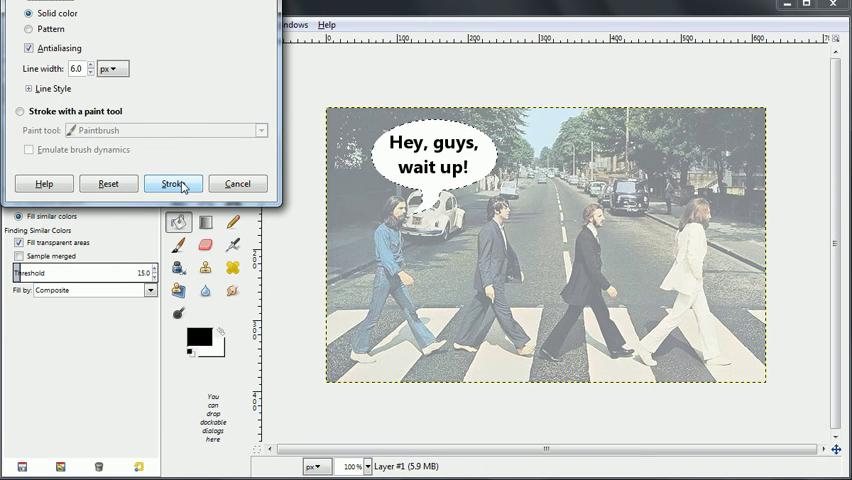
click(172, 183)
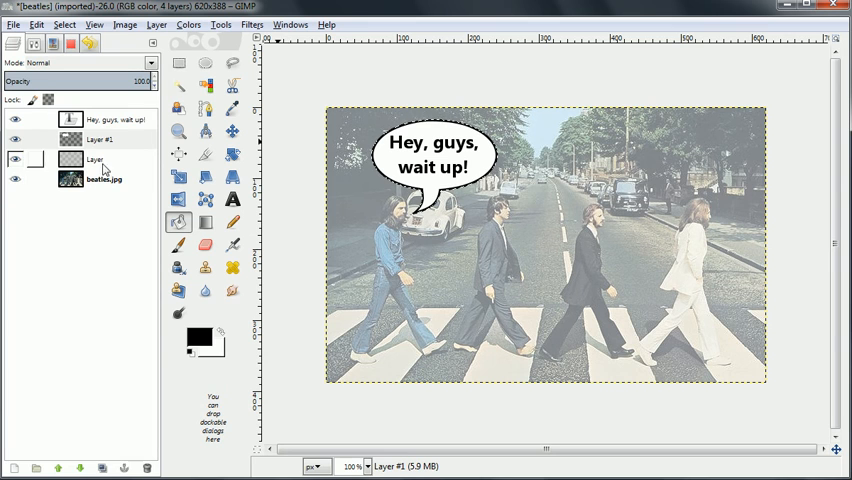
Add the bold black caption 'Where did I leave my shoes?' over the upper-right trees.
click(100, 139)
text(Where did)
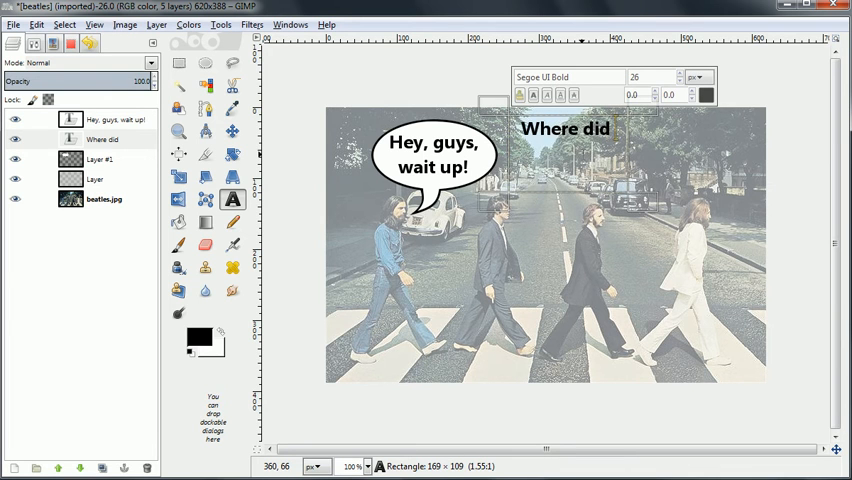
text(I leave)
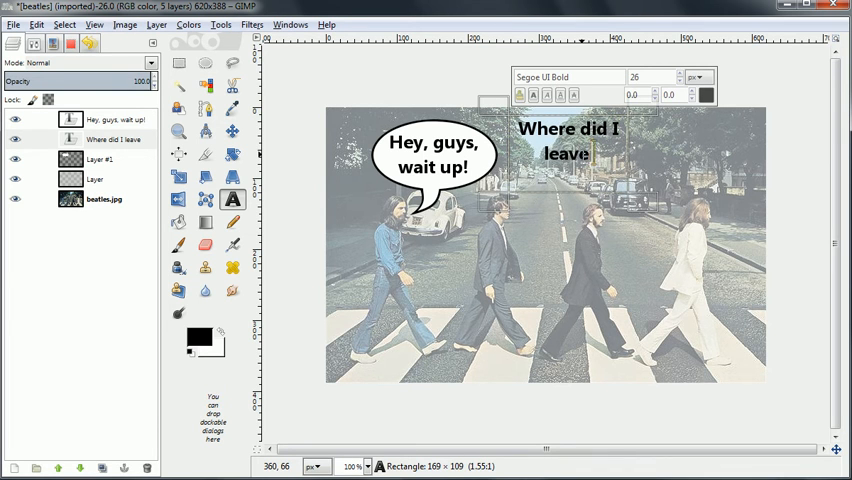
text(my shoes)
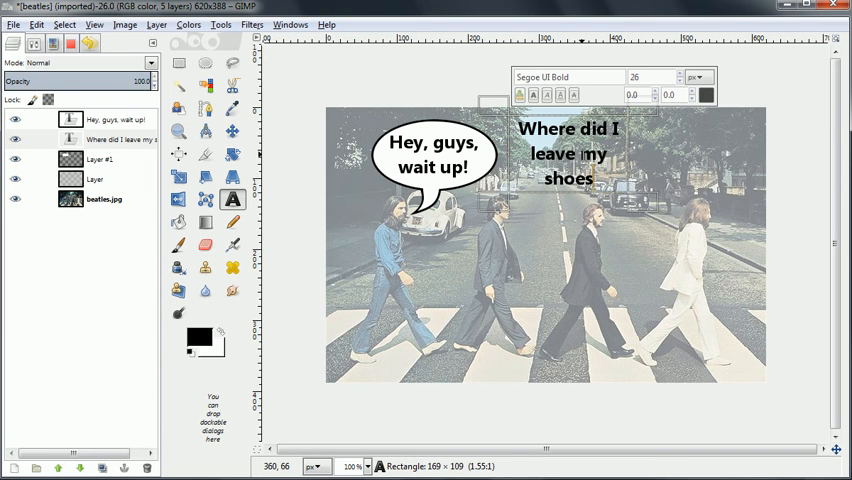
text(?)
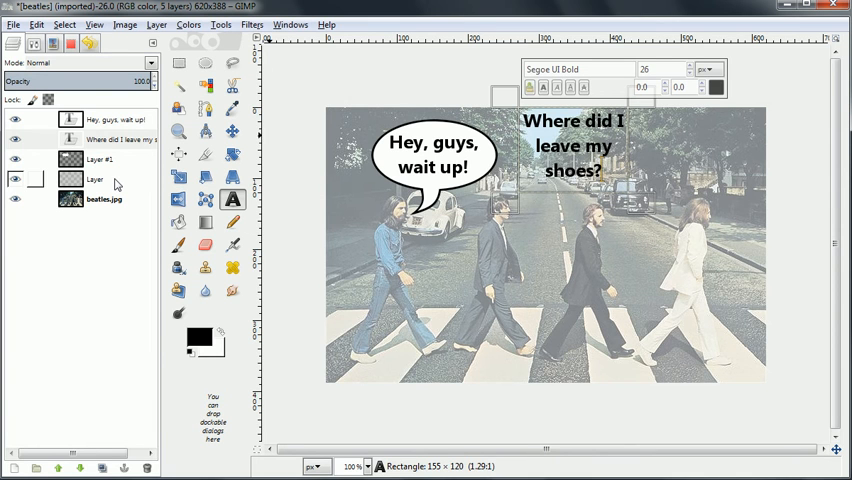
On Layer #1, select an ellipse around the shoes caption plus a small trailing circle.
click(99, 159)
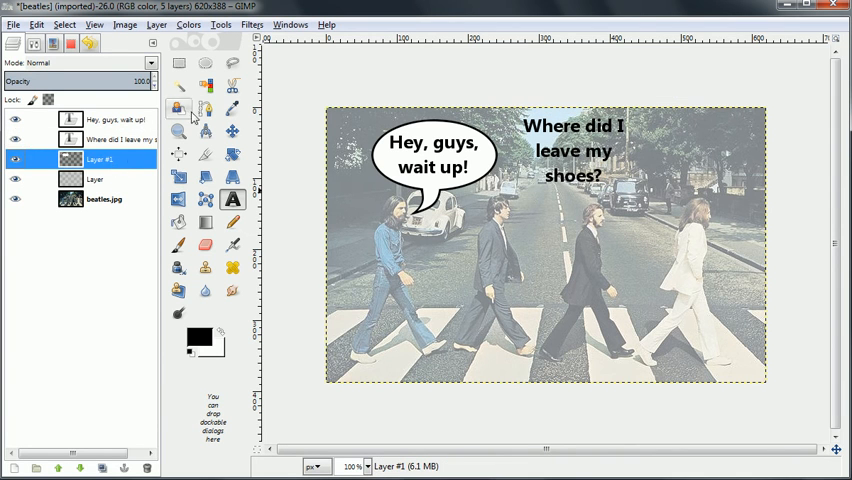
click(205, 63)
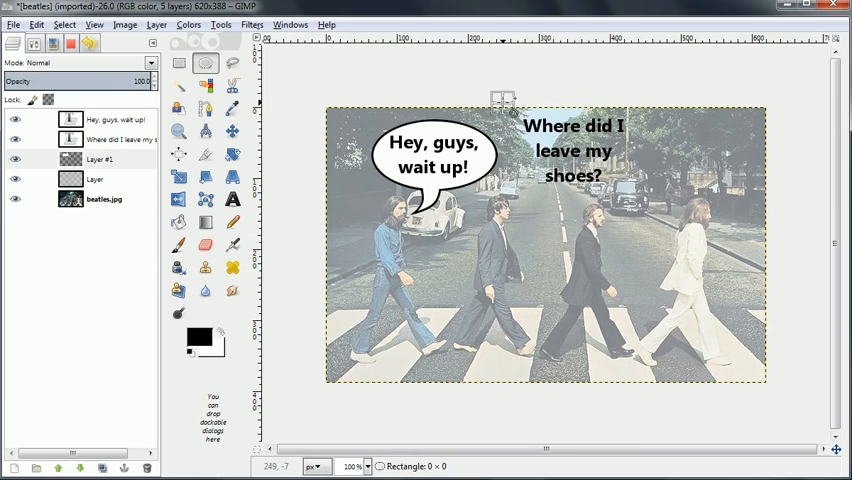
drag(489, 96, 647, 193)
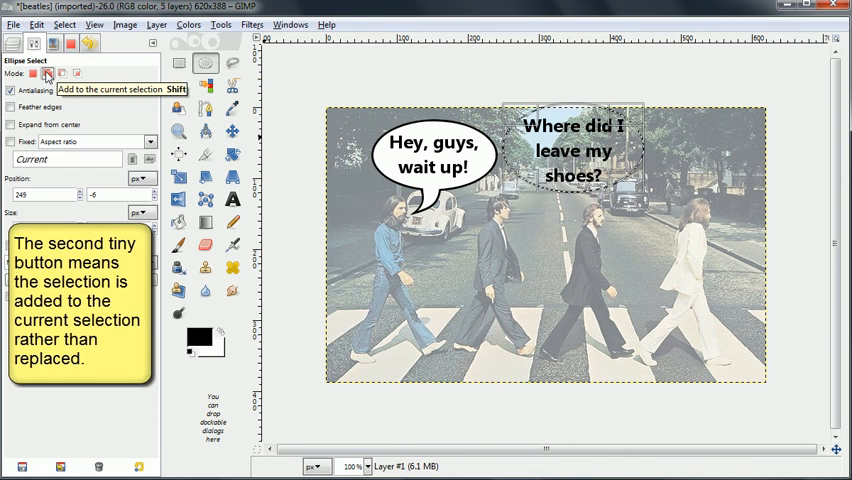
mouse_move(232, 267)
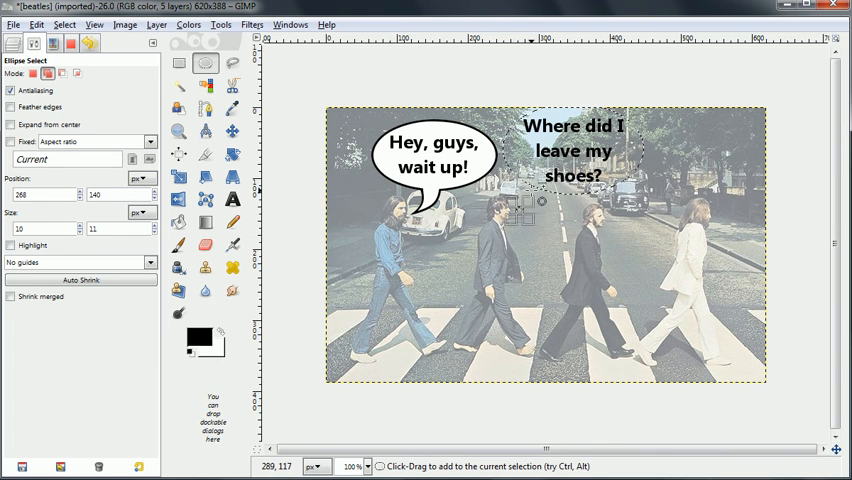
drag(530, 210, 548, 218)
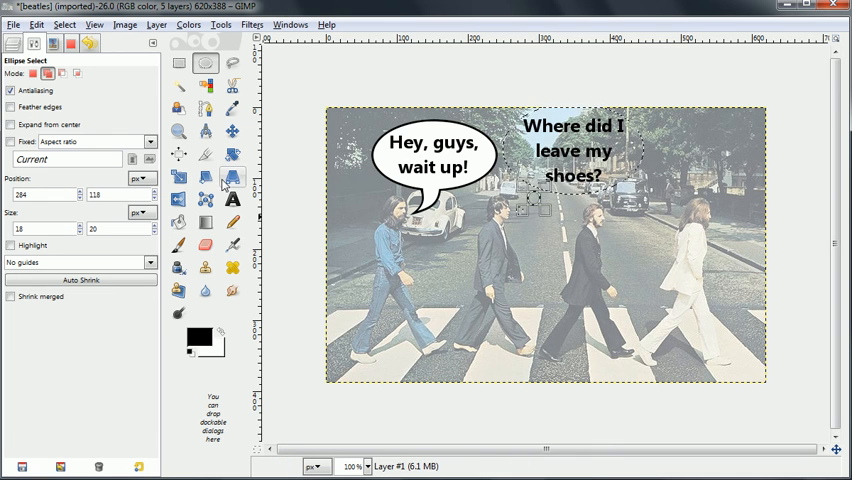
click(178, 222)
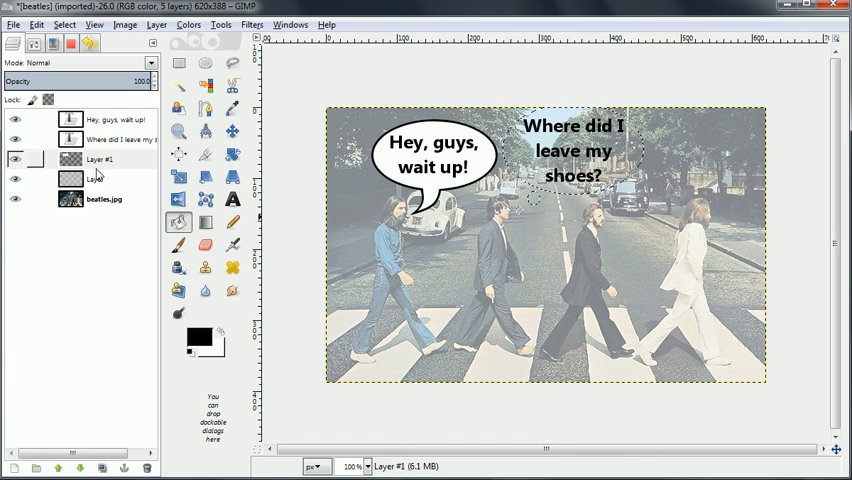
click(101, 159)
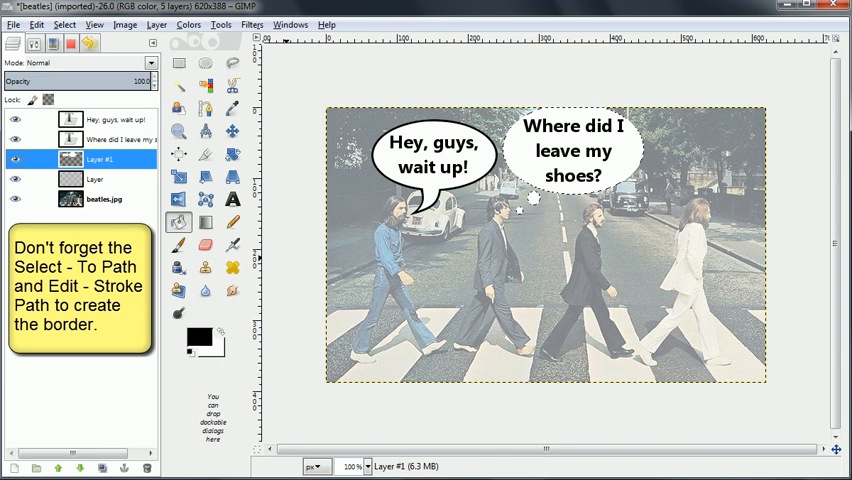
Stroke the thought bubble and its trailing circles with a black outline.
click(36, 24)
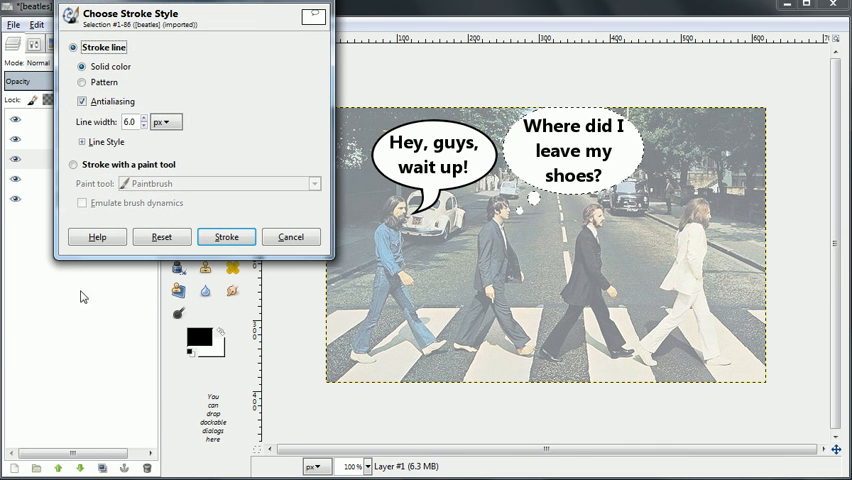
click(226, 237)
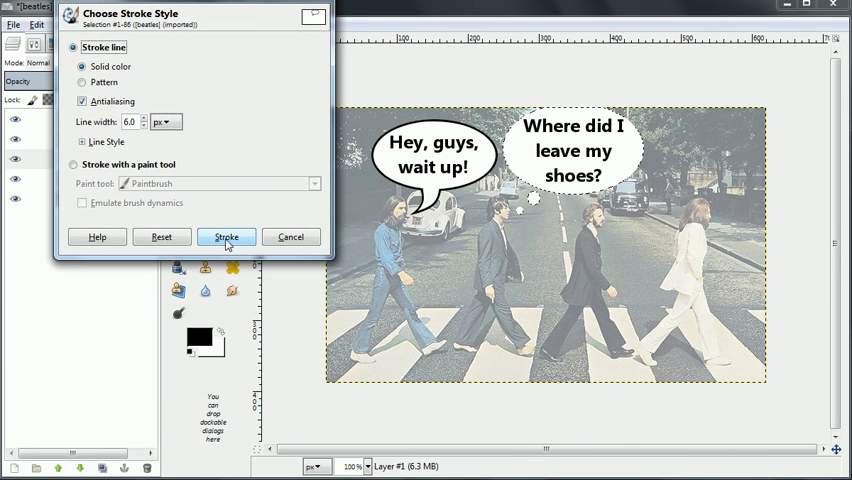
click(226, 237)
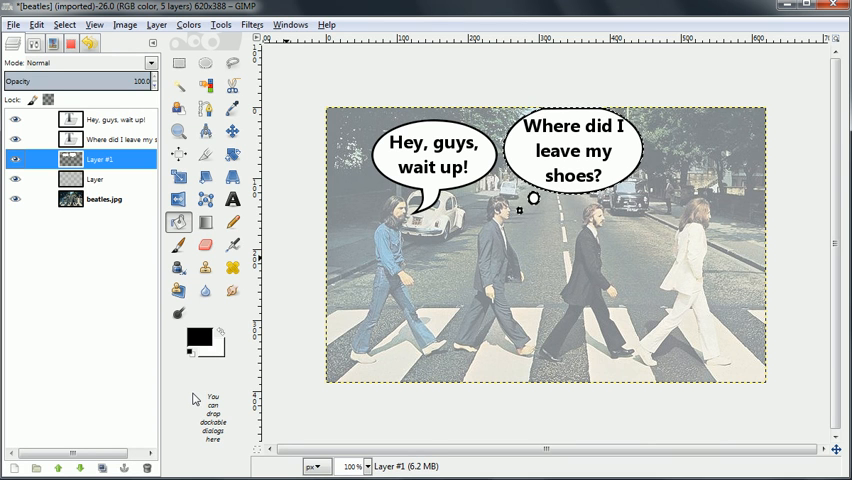
mouse_move(110, 290)
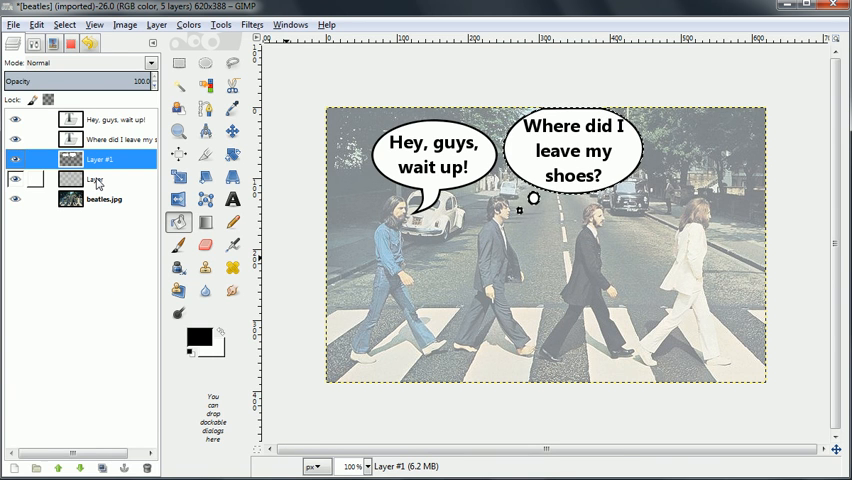
Delete the pale white-wash contrast layer named 'Layer' from the Layers panel.
right_click(93, 180)
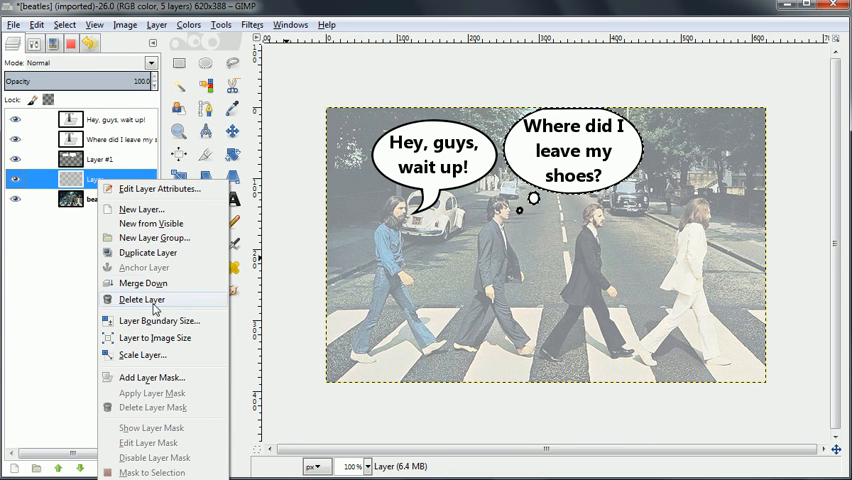
click(142, 299)
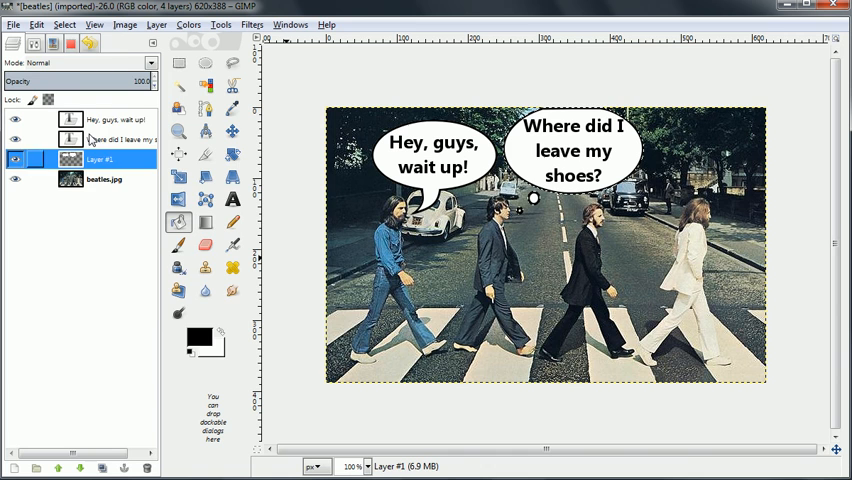
click(14, 139)
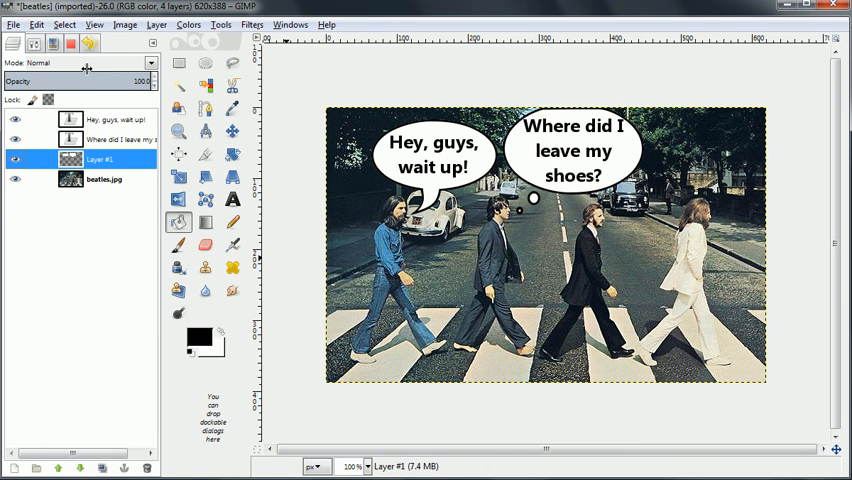